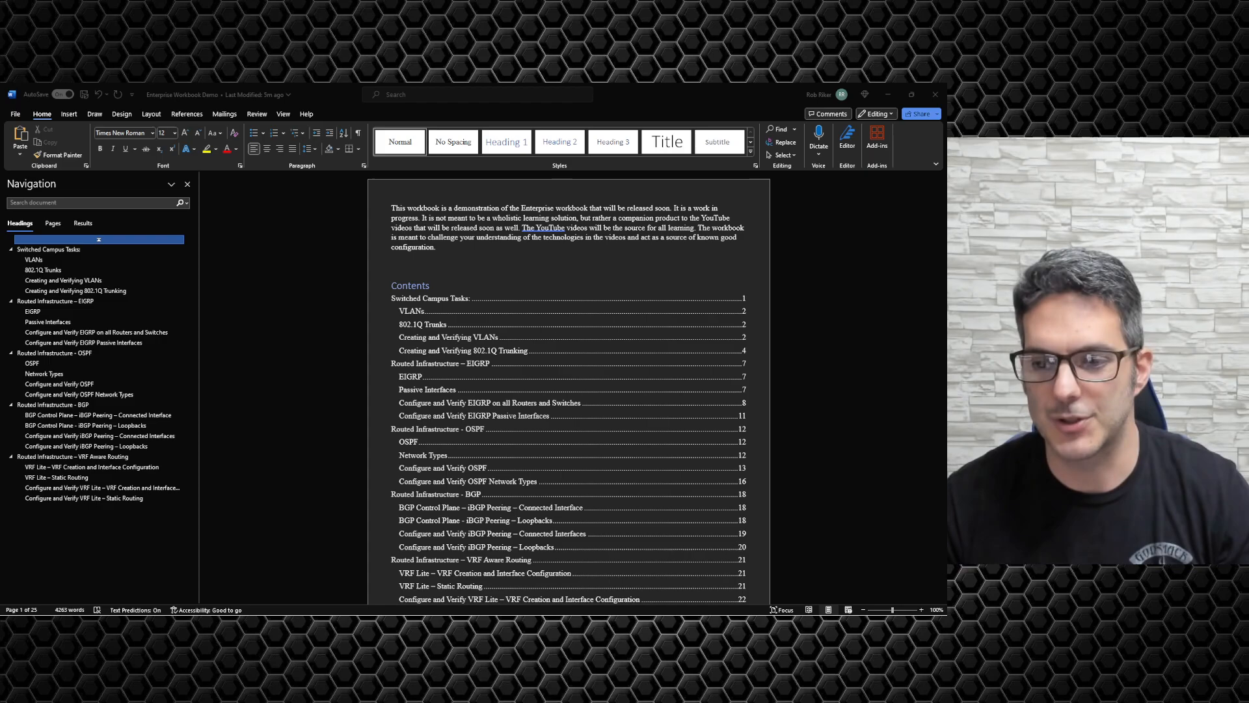
Scroll the Enterprise Workbook to the VRF Lite static routing section with its ping output.
{"action": "scroll", "scroll_direction": "down", "scroll_amount": 3}
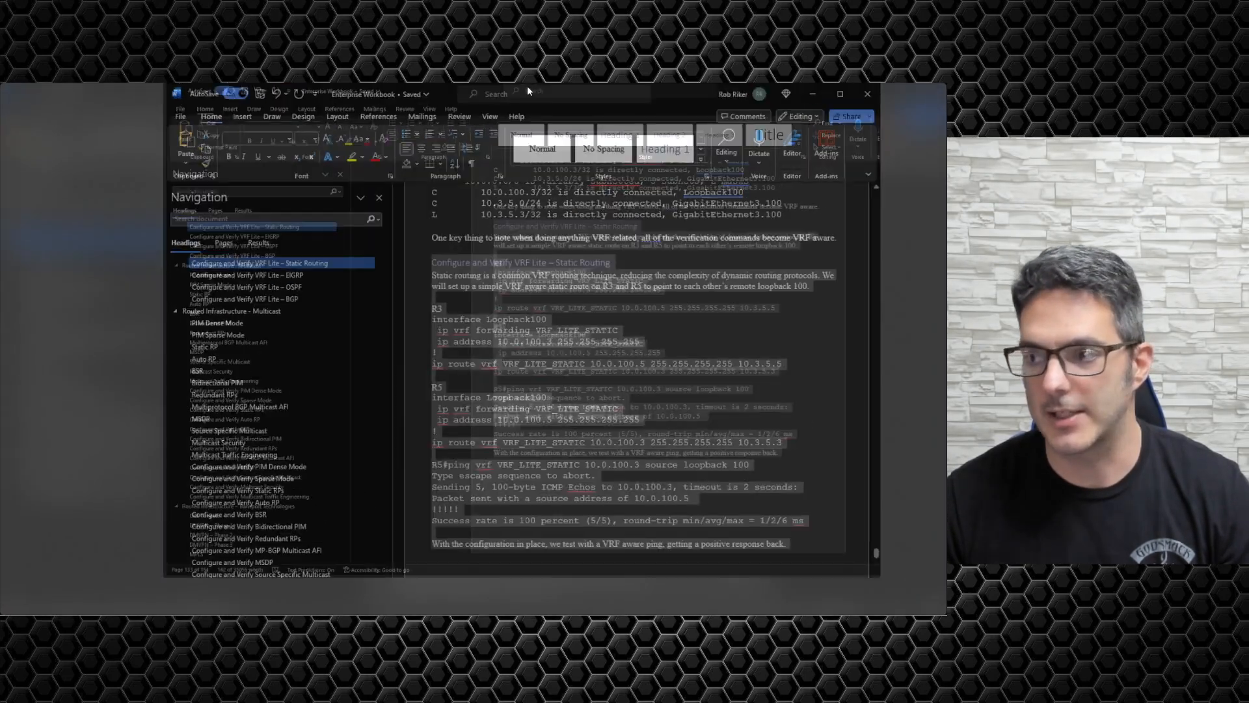
Switch to the Enterprise Workbook Demo window and scroll through its introduction and contents.
{"action": "left_click", "coordinate": [838, 93]}
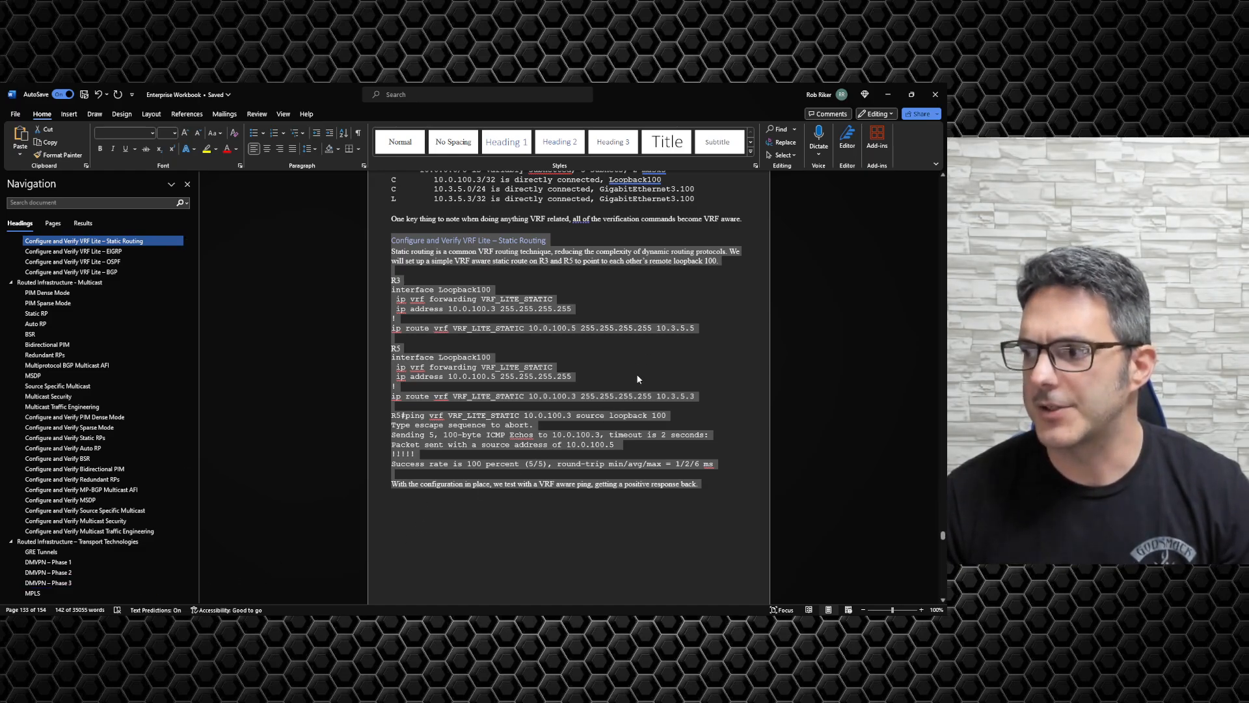
{"action": "scroll", "scroll_direction": "down", "scroll_amount": 3}
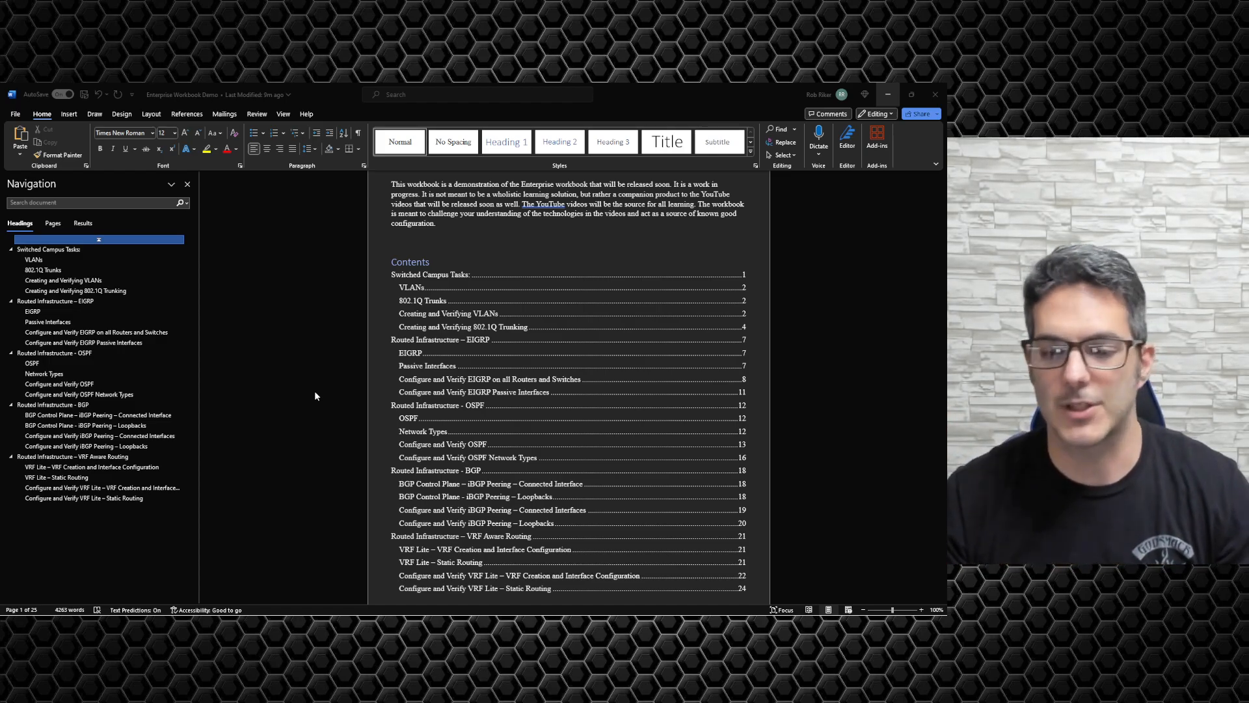
{"action": "mouse_move", "coordinate": [311, 402]}
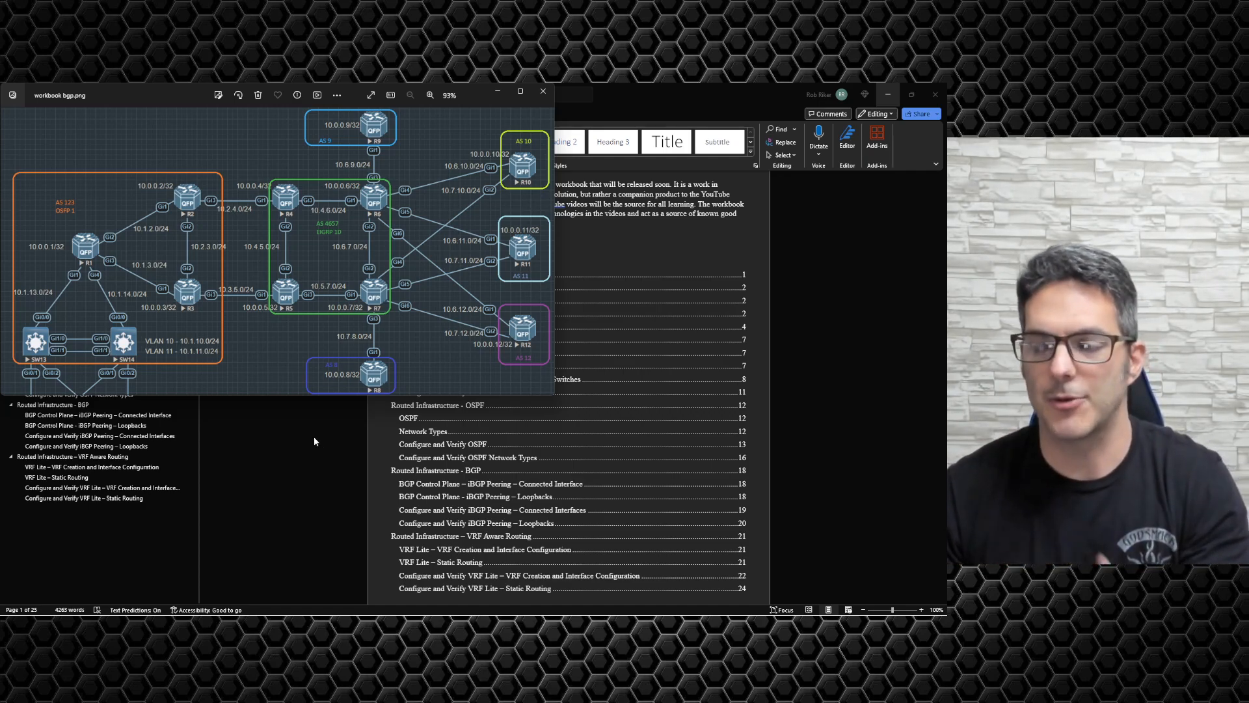
{"action": "mouse_move", "coordinate": [497, 91]}
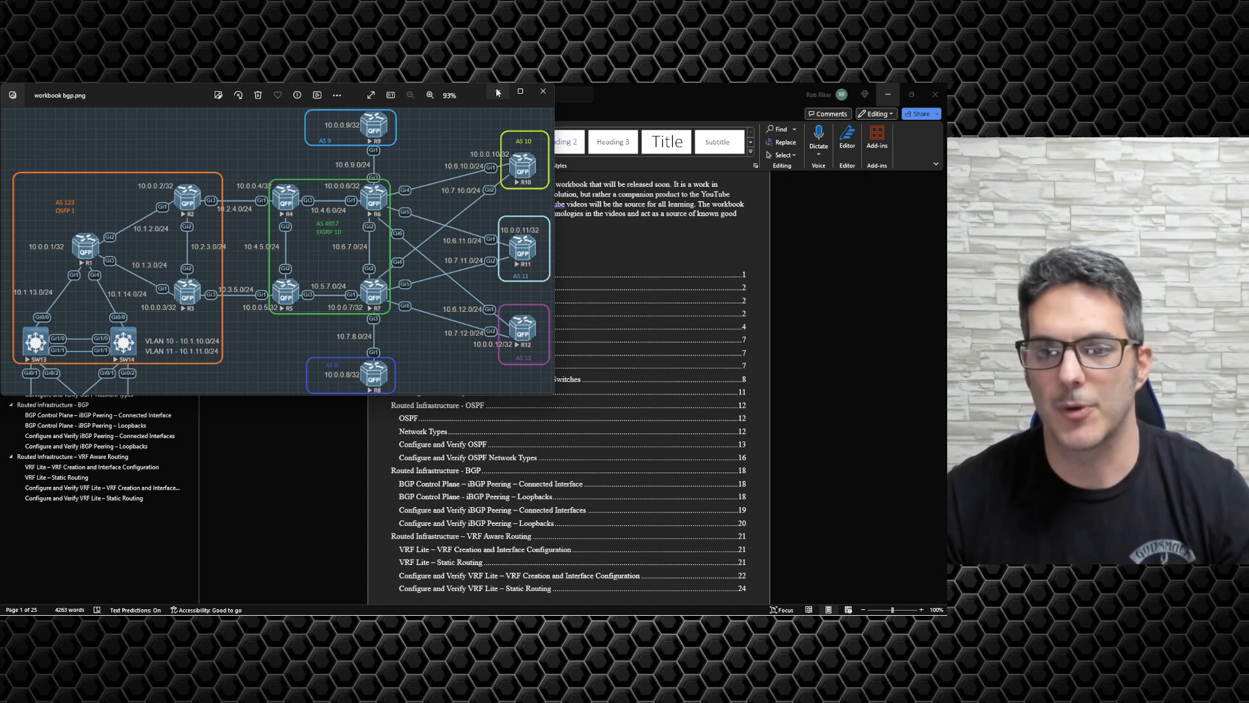
Close the BGP topology image in Photos to reveal the Word demo document.
{"action": "left_click", "coordinate": [542, 94]}
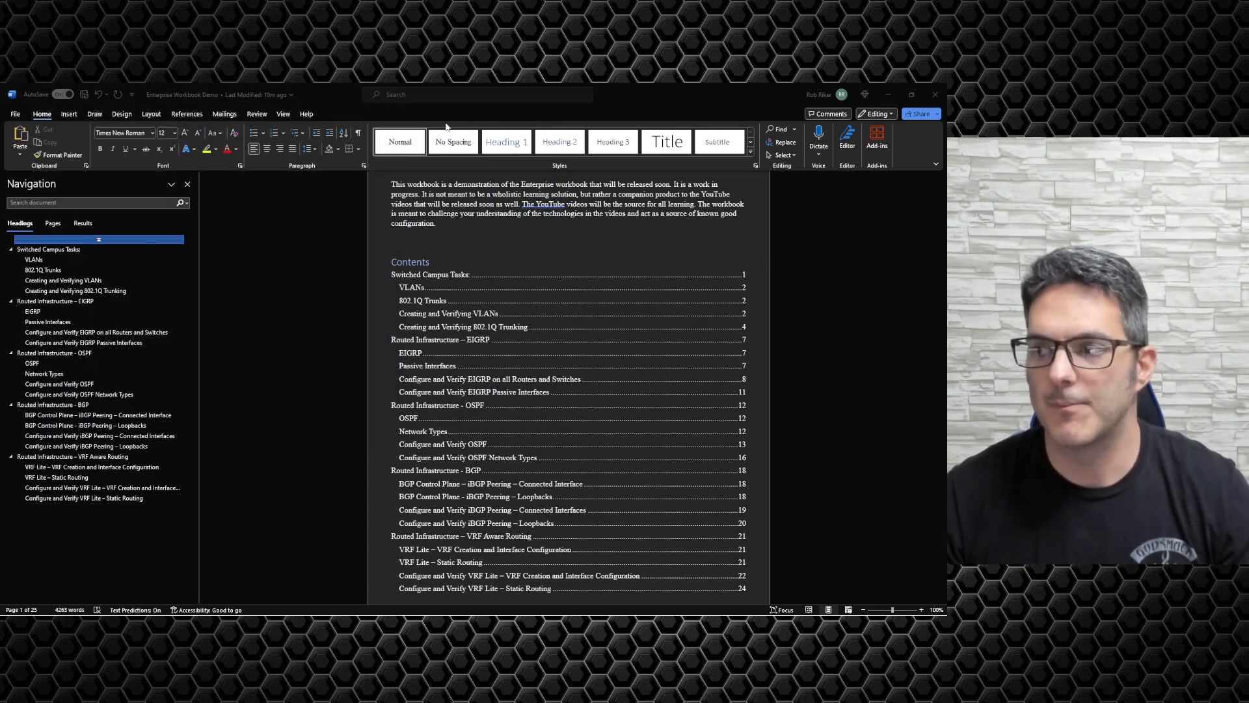